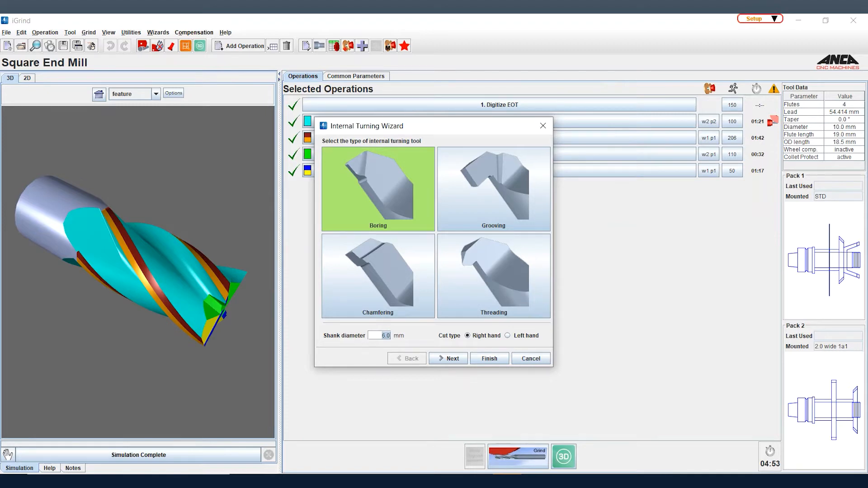
# Select Boring as the tool type in the Internal Turning Wizard and advance to top dimensions
pyautogui.click(492, 275)
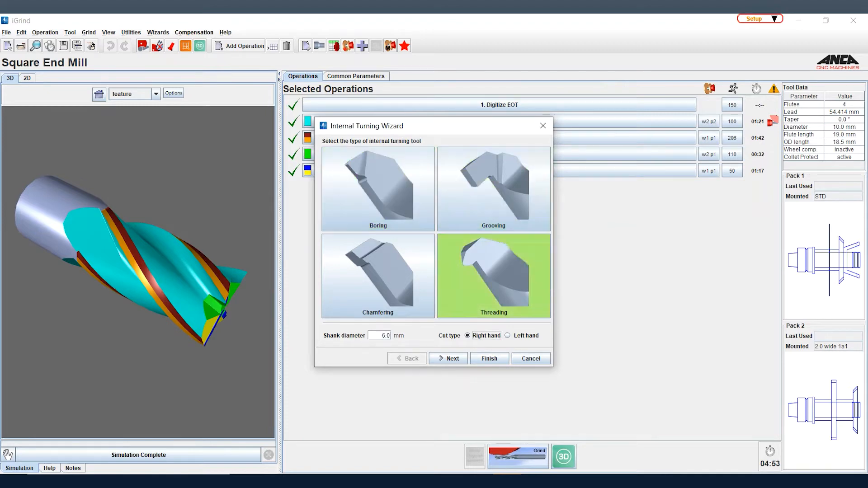
pyautogui.click(378, 276)
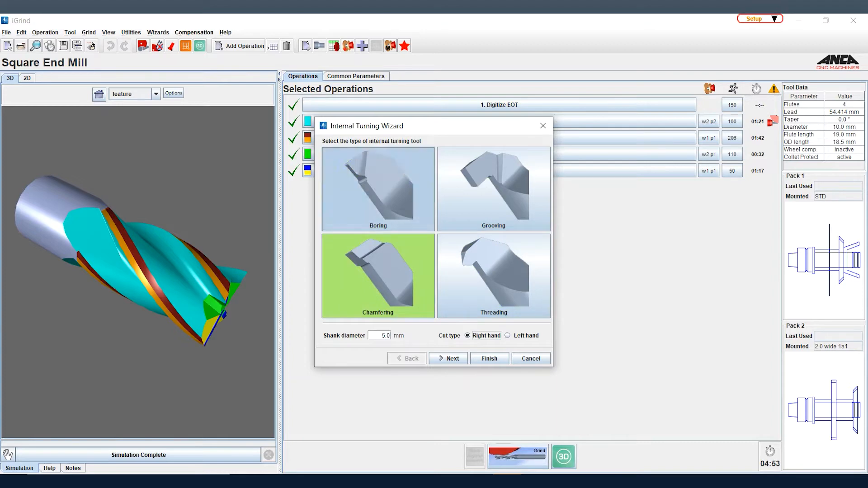
pyautogui.click(377, 188)
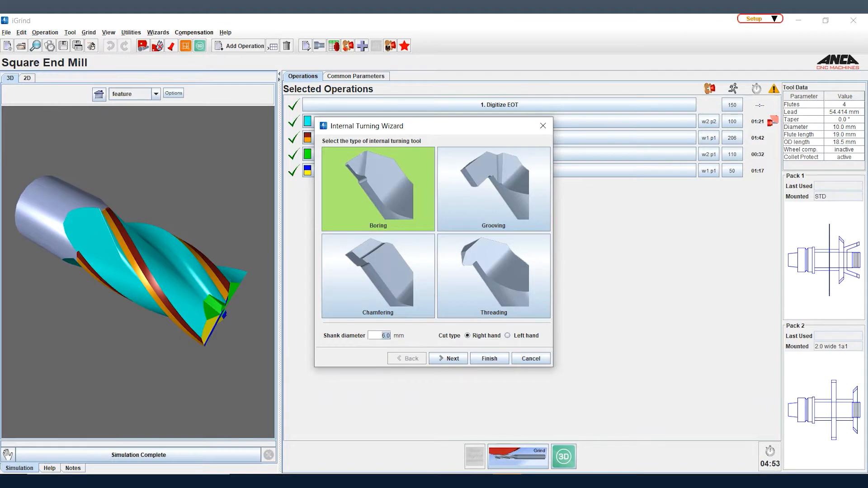
pyautogui.click(448, 358)
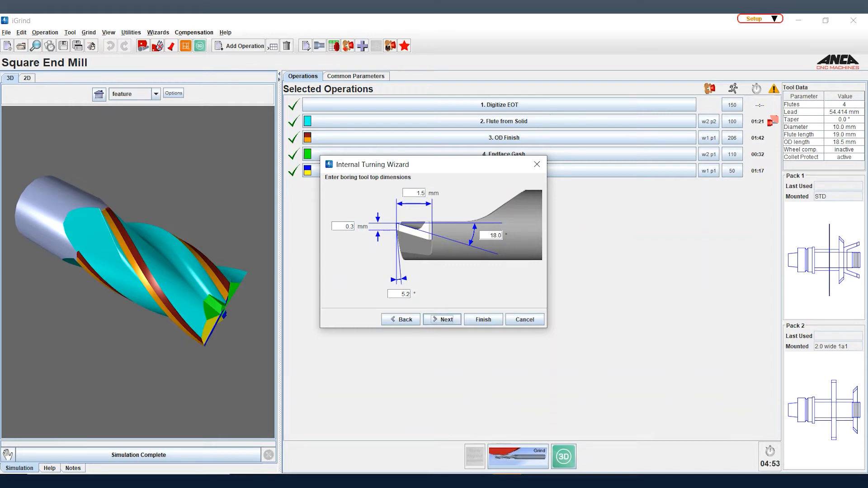
# Set the boring tool's lower side length to 2 mm and continue to front dimensions
pyautogui.click(446, 319)
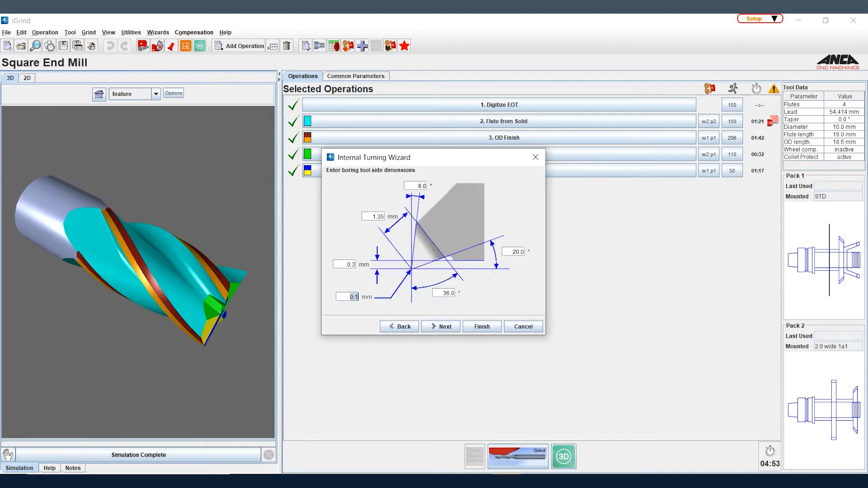
pyautogui.write('2')
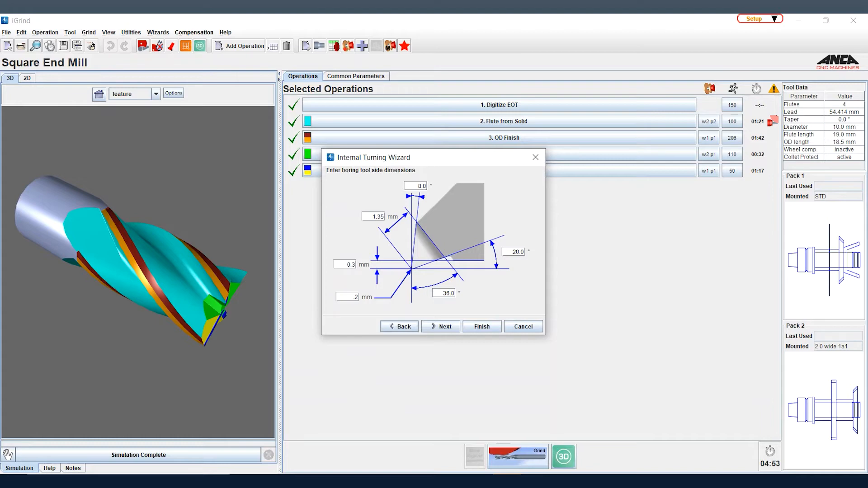
pyautogui.click(445, 326)
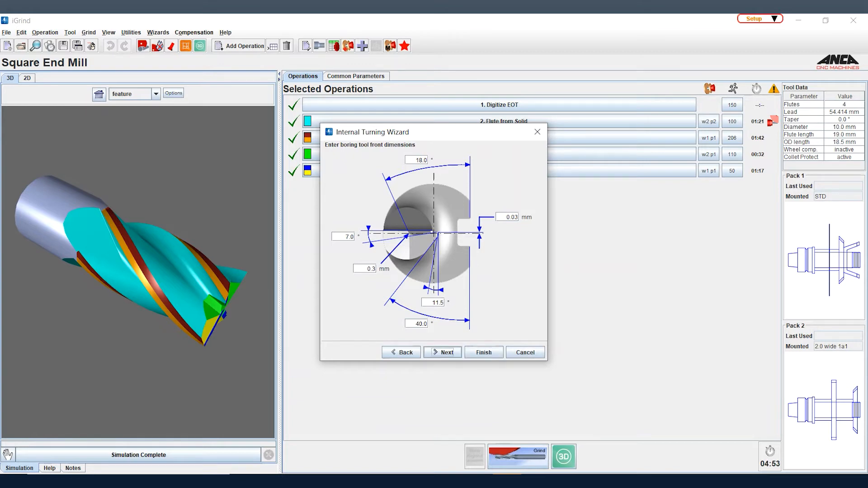
# Advance past the front dimensions to the operation parameter page
pyautogui.click(442, 351)
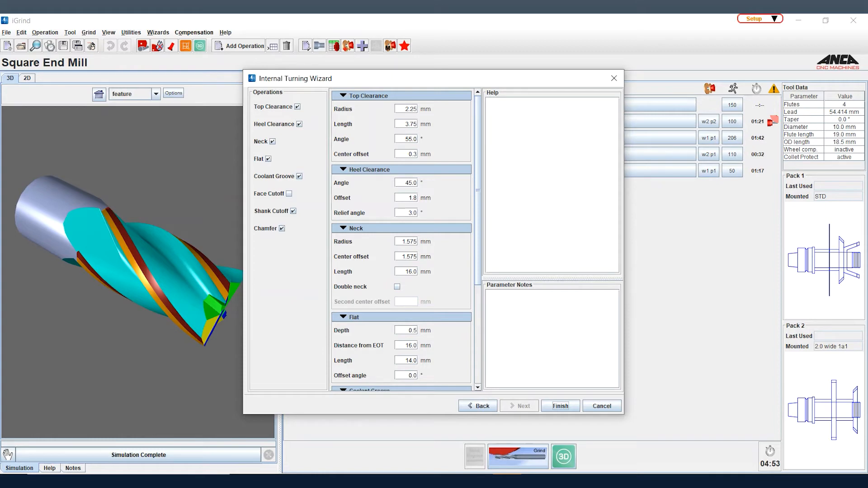
# Review the clearance, neck and flat operation parameters before finishing the wizard
pyautogui.scroll(-3)
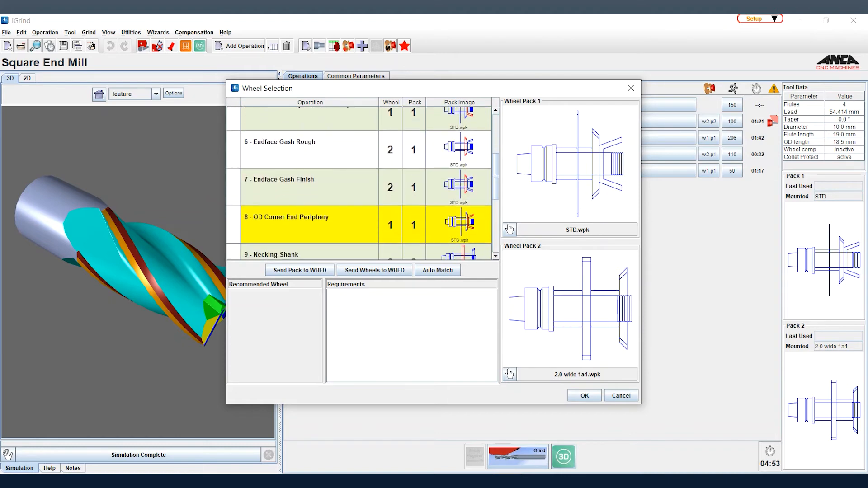
# Accept the wheel and pack assignments for the generated operations
pyautogui.click(310, 224)
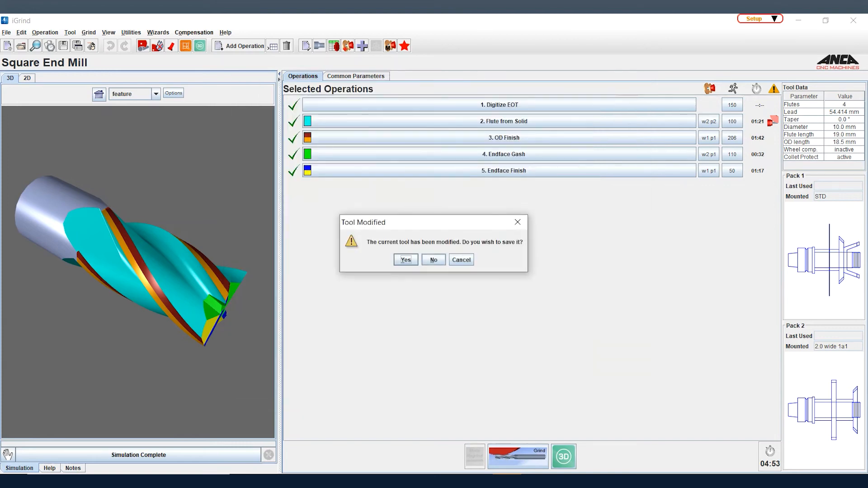
# Answer the Tool Modified prompt so the Internal Boring tool loads its 13 operations
pyautogui.click(405, 260)
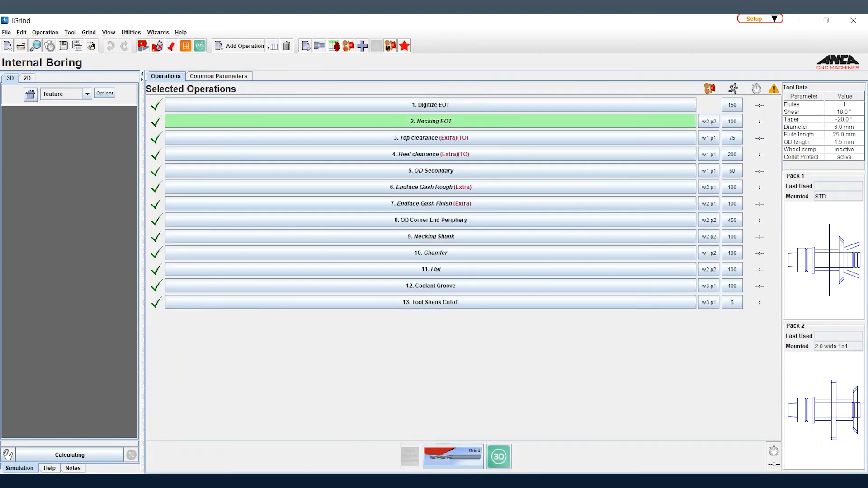
pyautogui.click(564, 236)
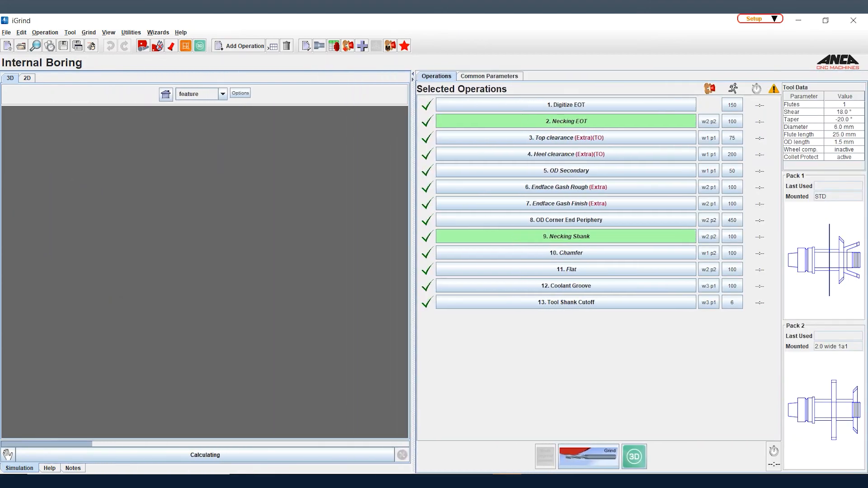